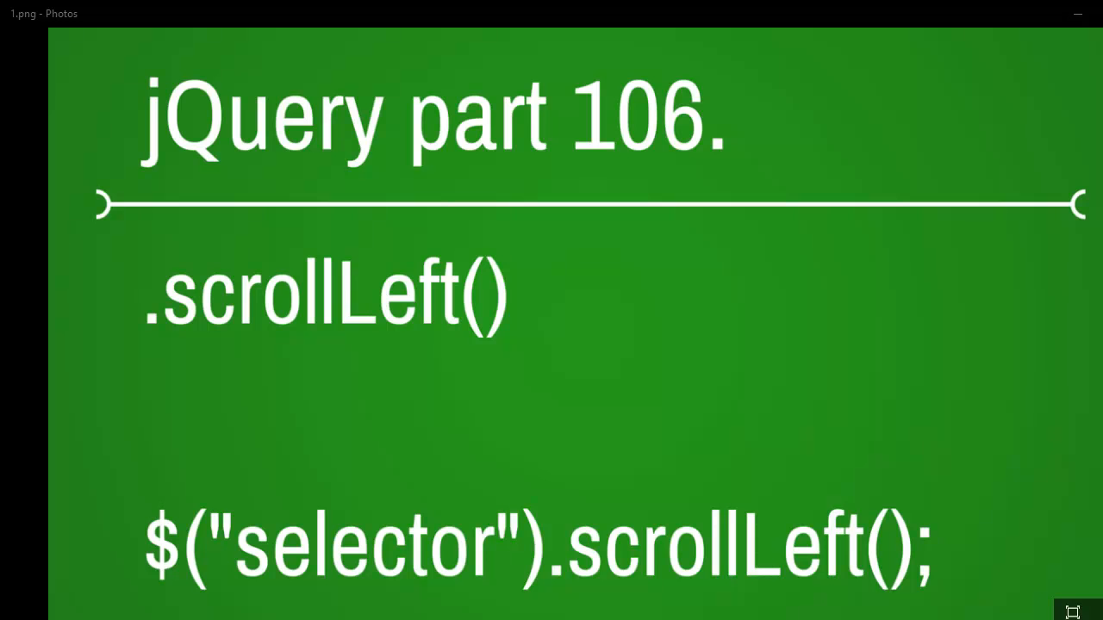
mouse_move(445, 410)
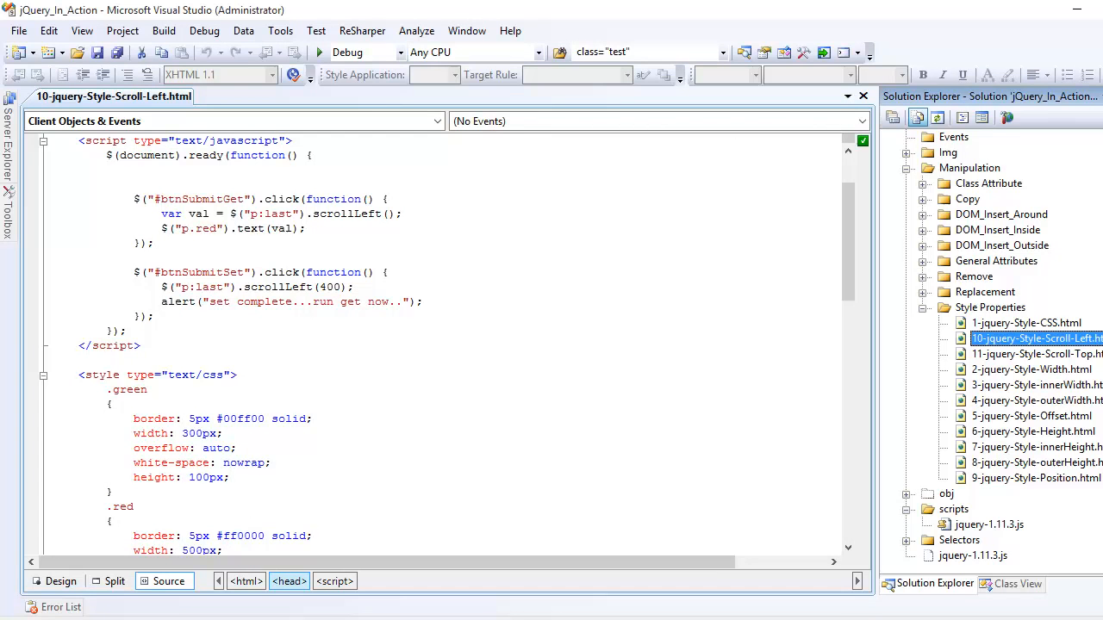
Step: Point out the referenced jQuery library file in the page source
left_click(989, 524)
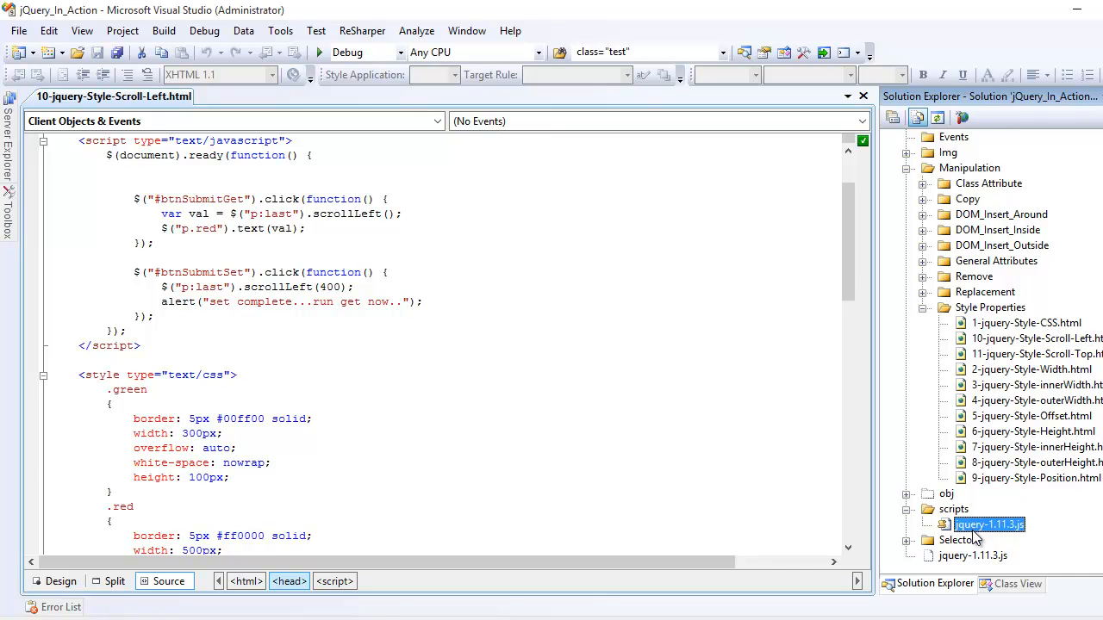
scroll("up", 3)
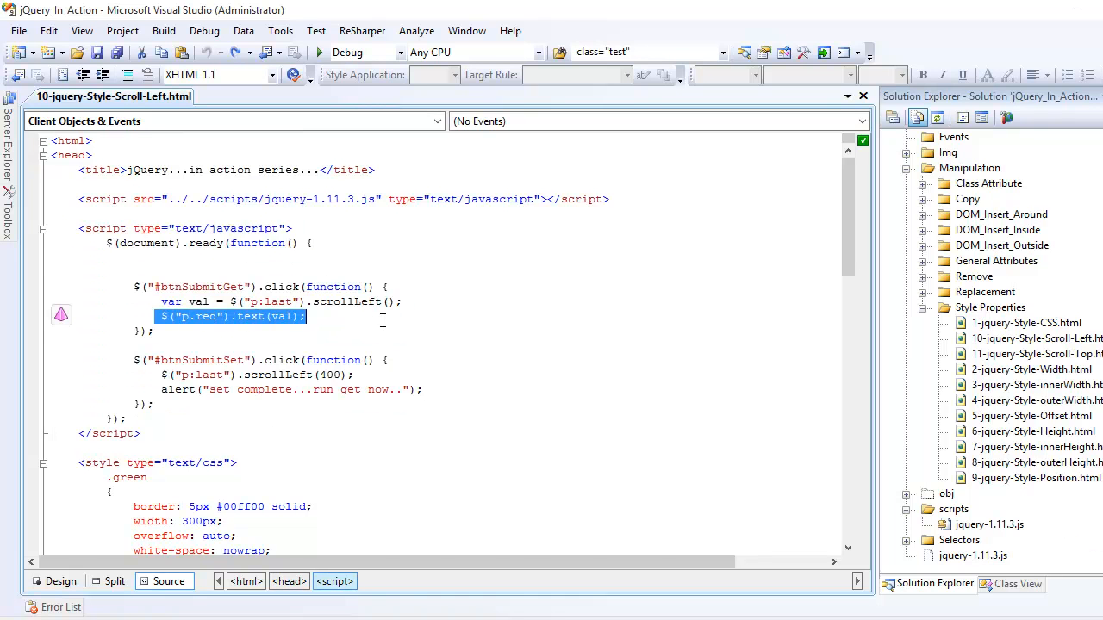
scroll("down", 3)
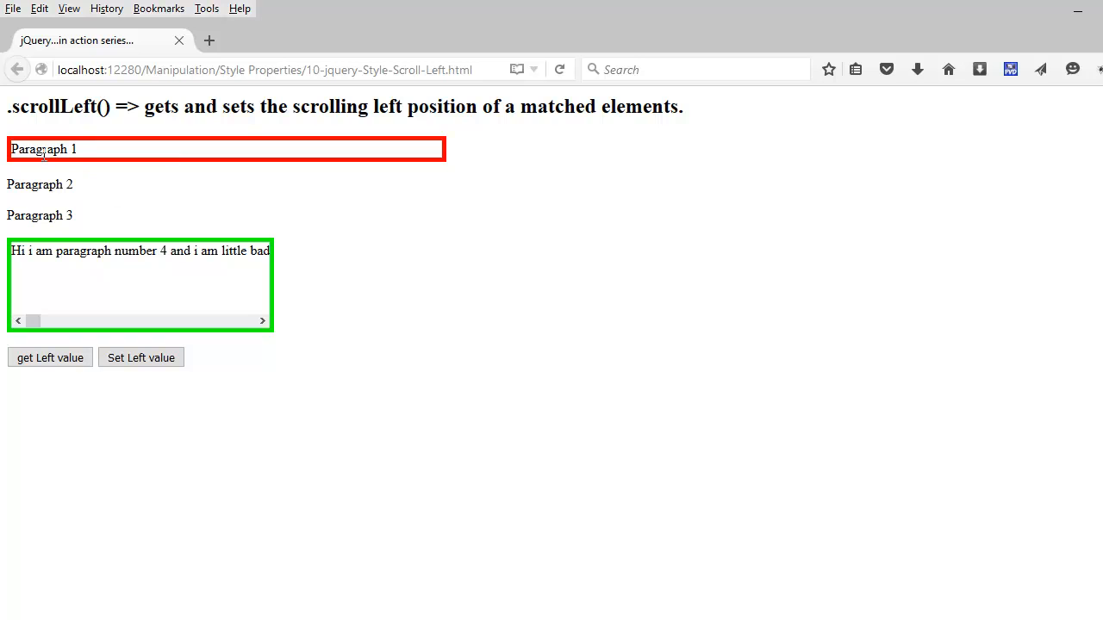
Step: In Firefox, highlight the red paragraph's text and the whole 'Paragraph 1' line
double_click(34, 214)
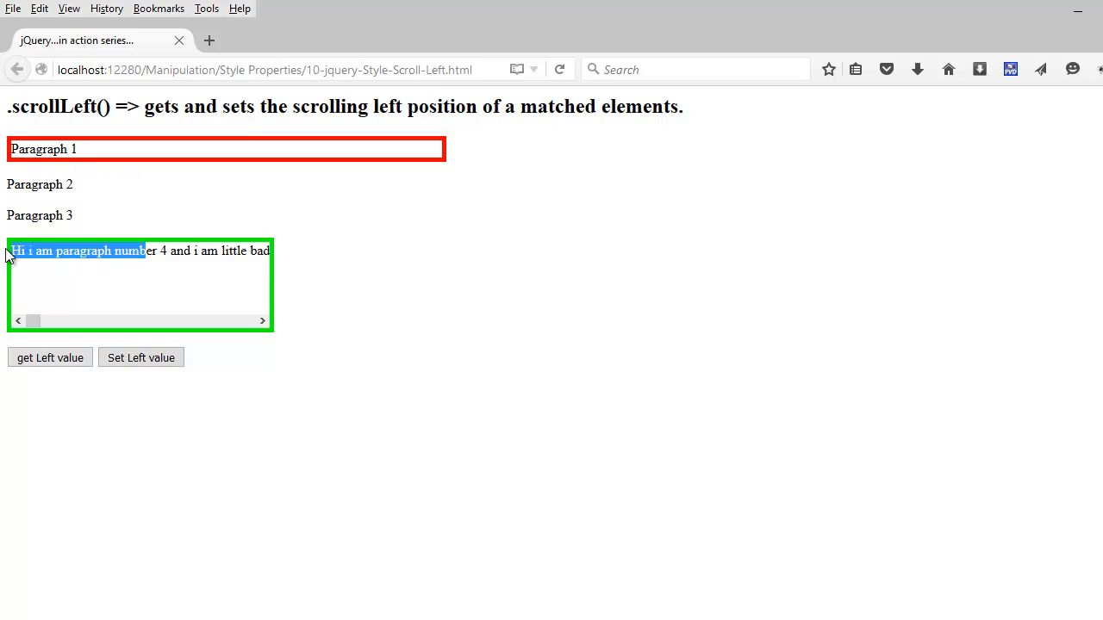
triple_click(43, 148)
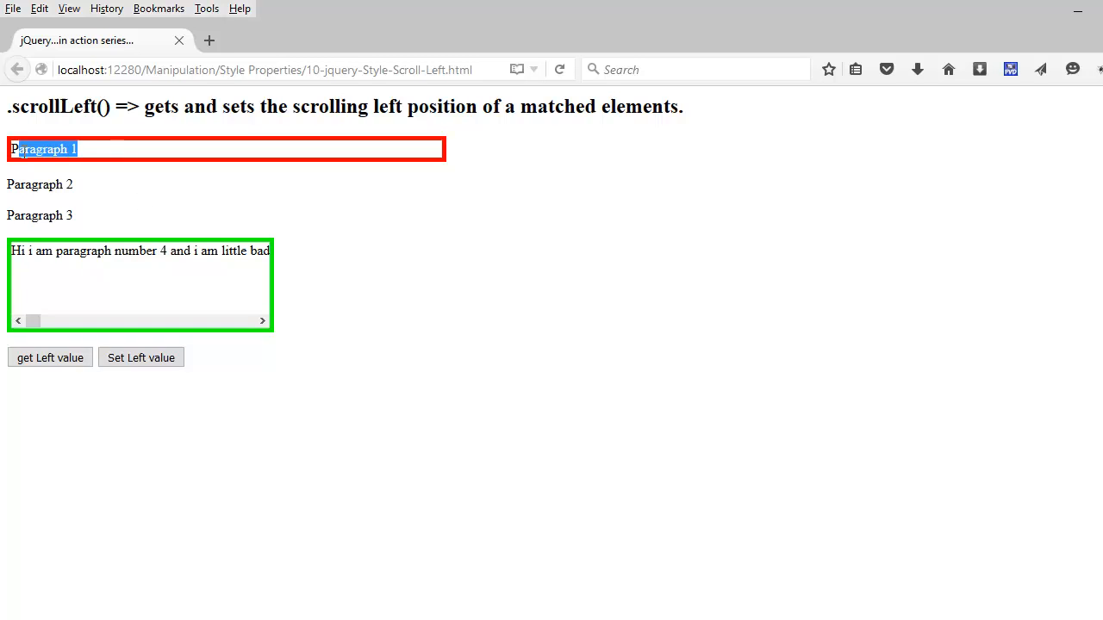
mouse_move(586, 520)
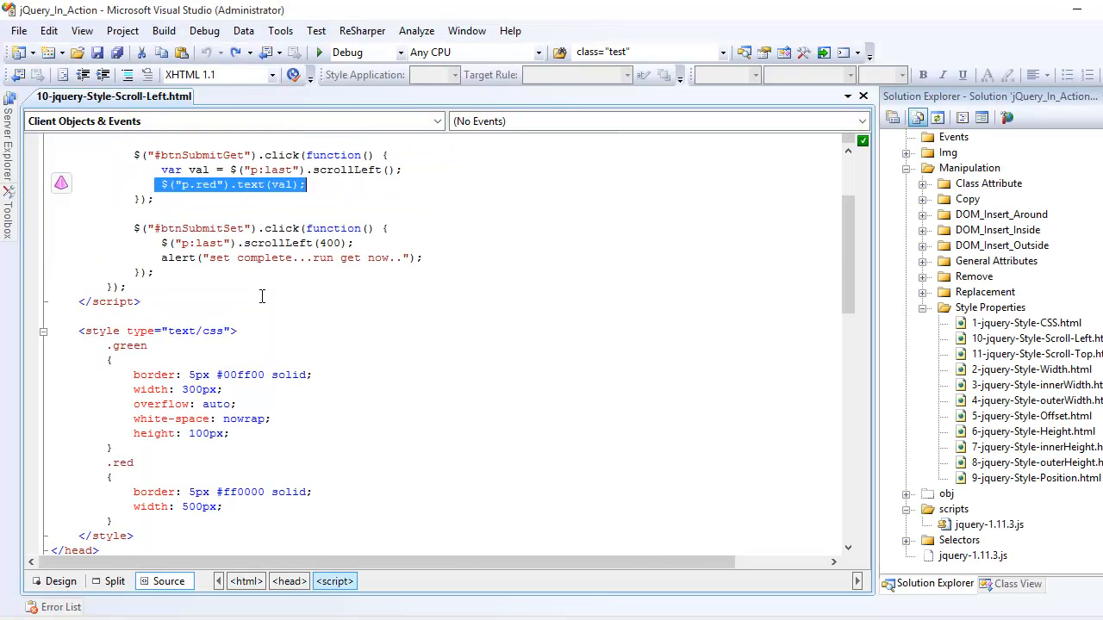
scroll("down", 3)
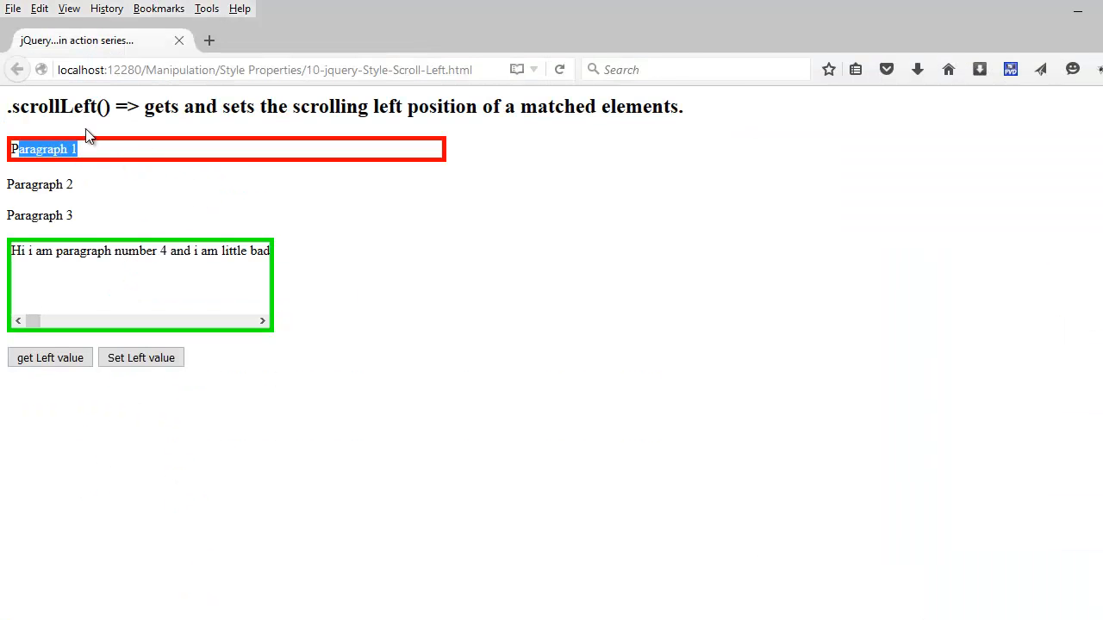
mouse_move(7, 285)
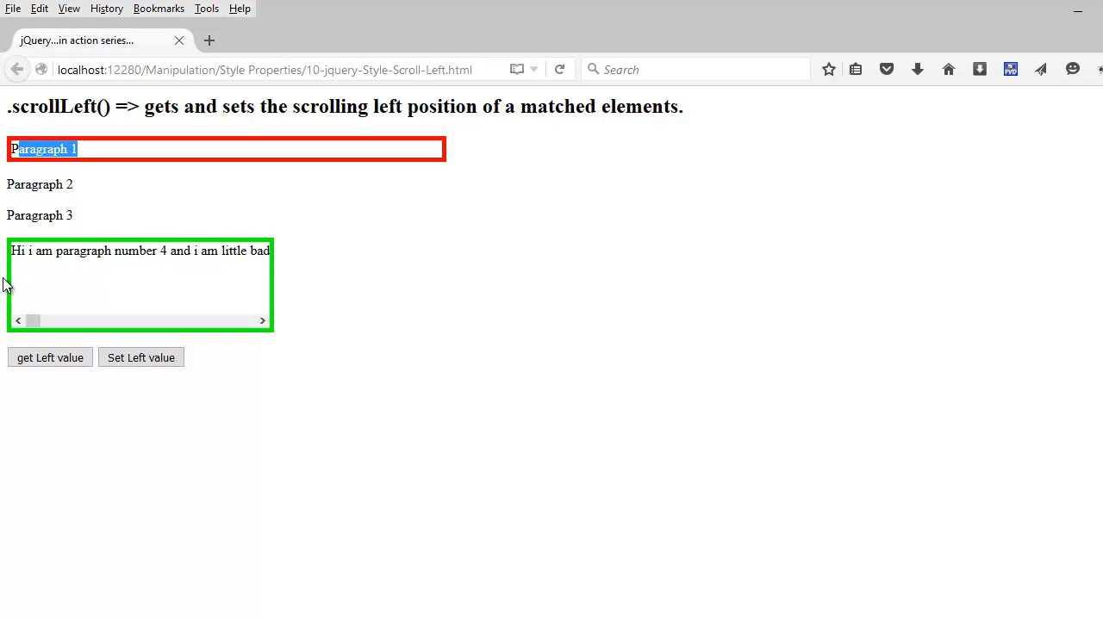
mouse_move(69, 275)
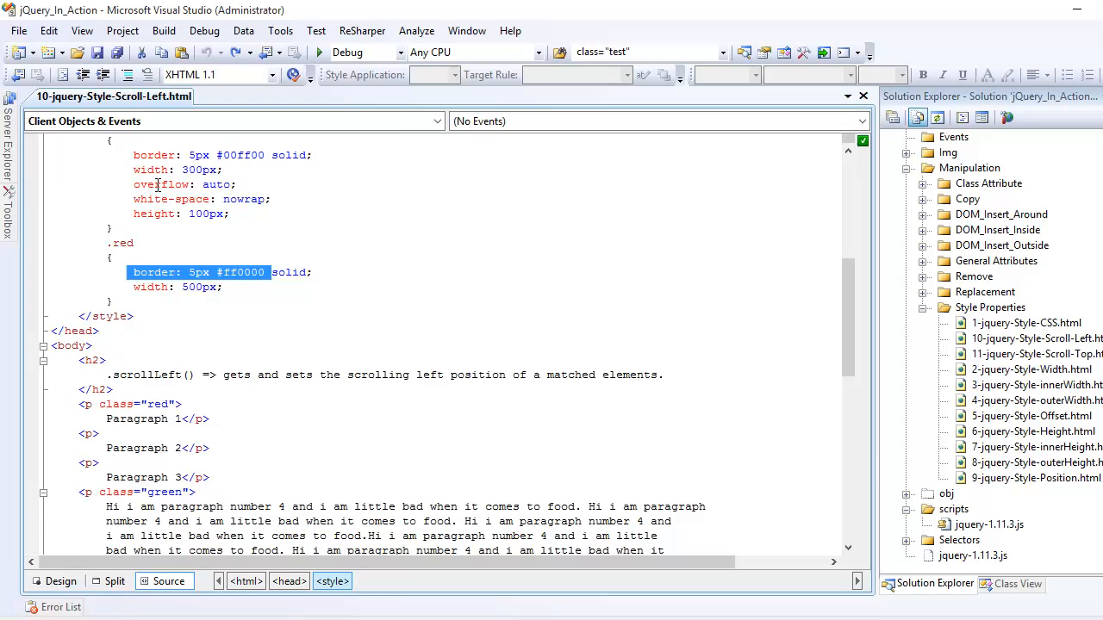
scroll("up", 3)
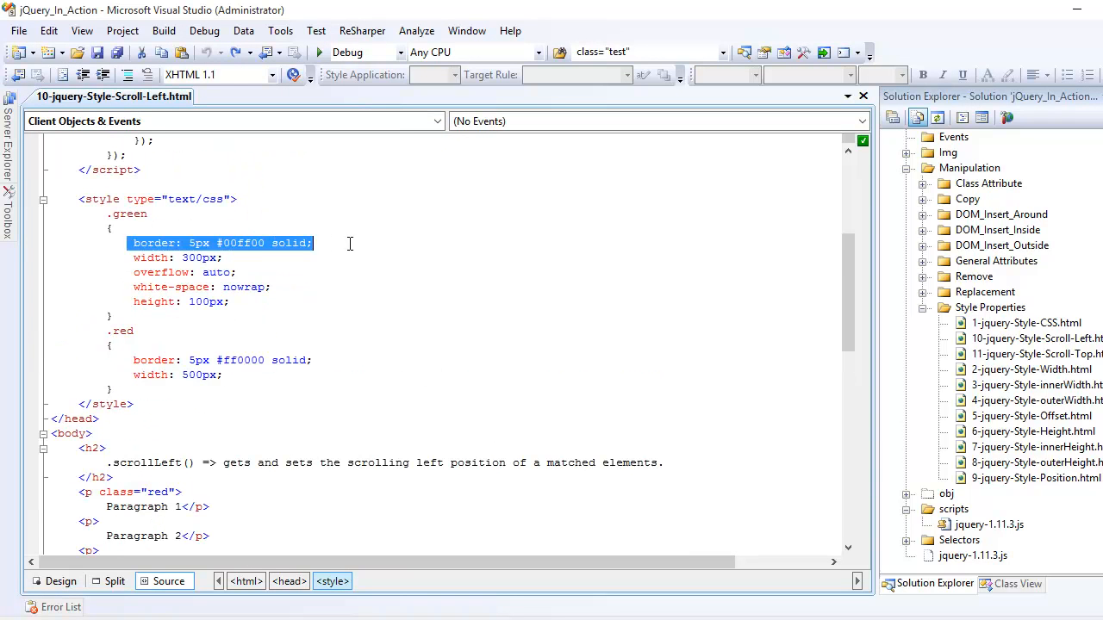
scroll("down", 3)
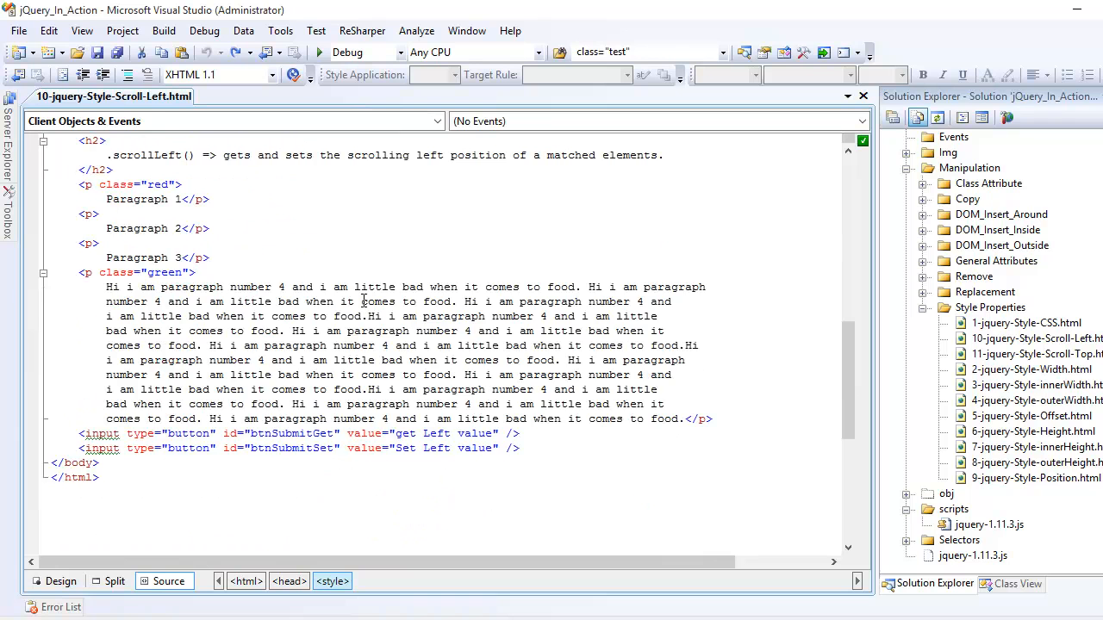
scroll("up", 3)
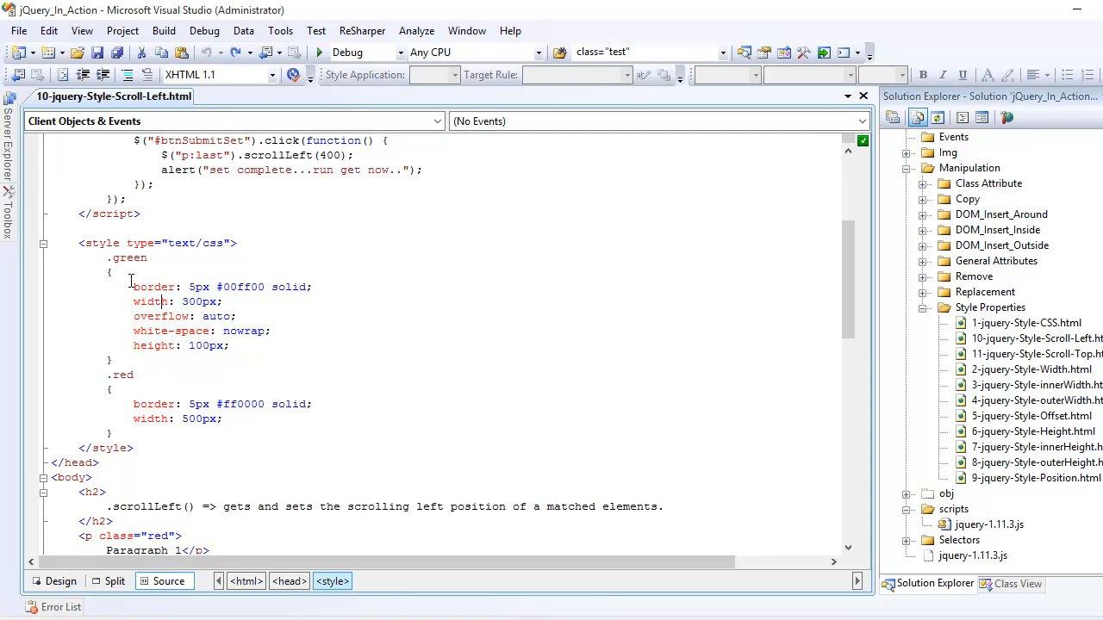
triple_click(223, 286)
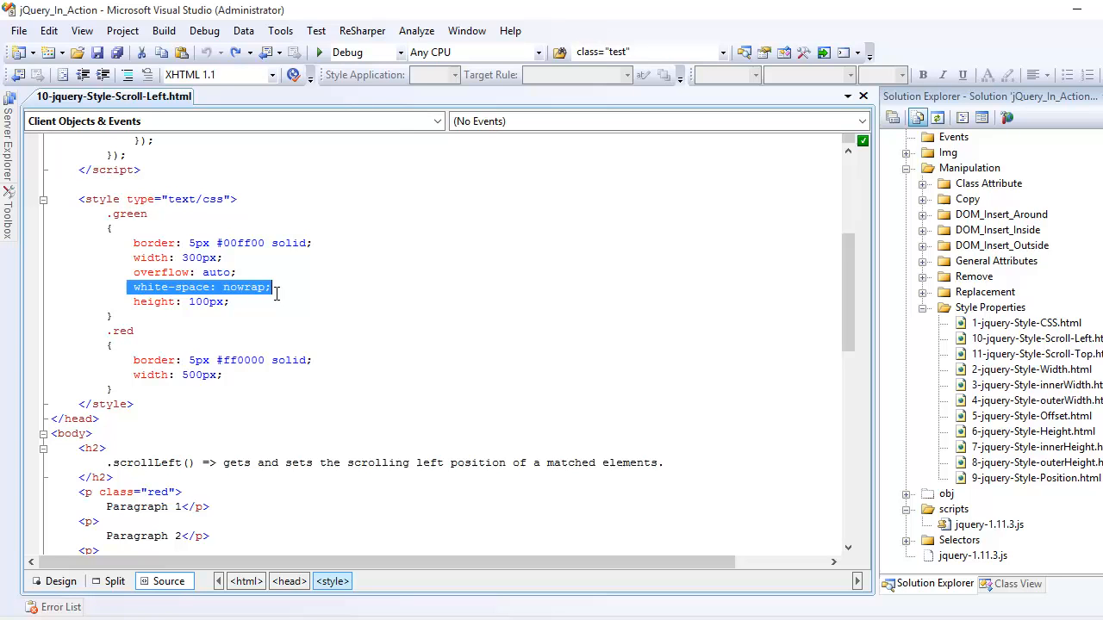
mouse_move(255, 299)
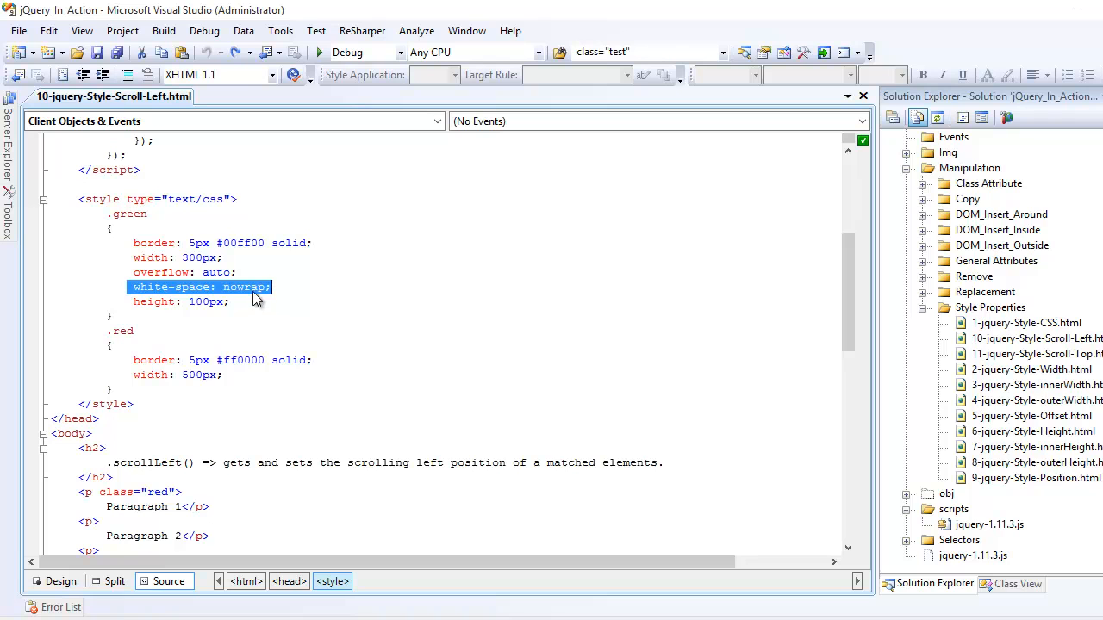
double_click(245, 286)
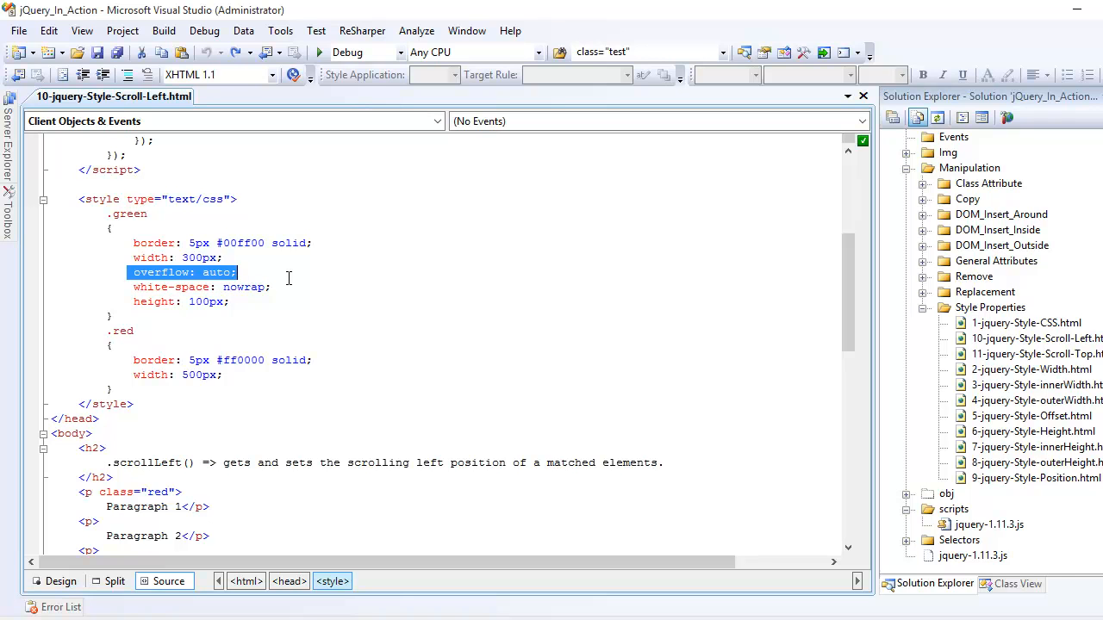
key("Delete")
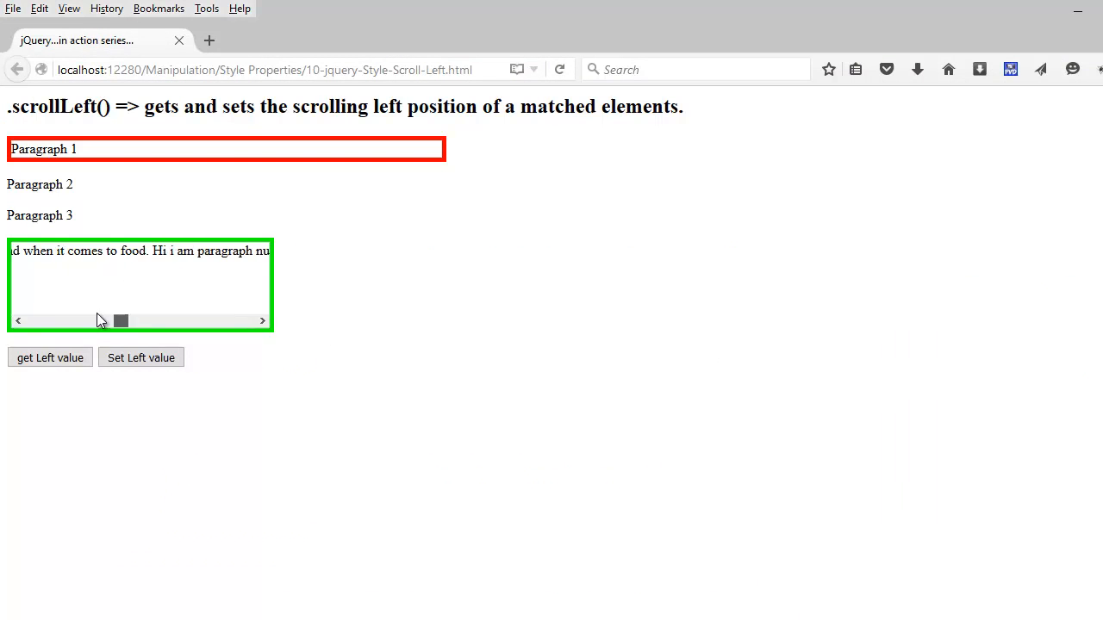
Step: Read the green box's current scroll position into Paragraph 1
left_click_drag(121, 321, 141, 321)
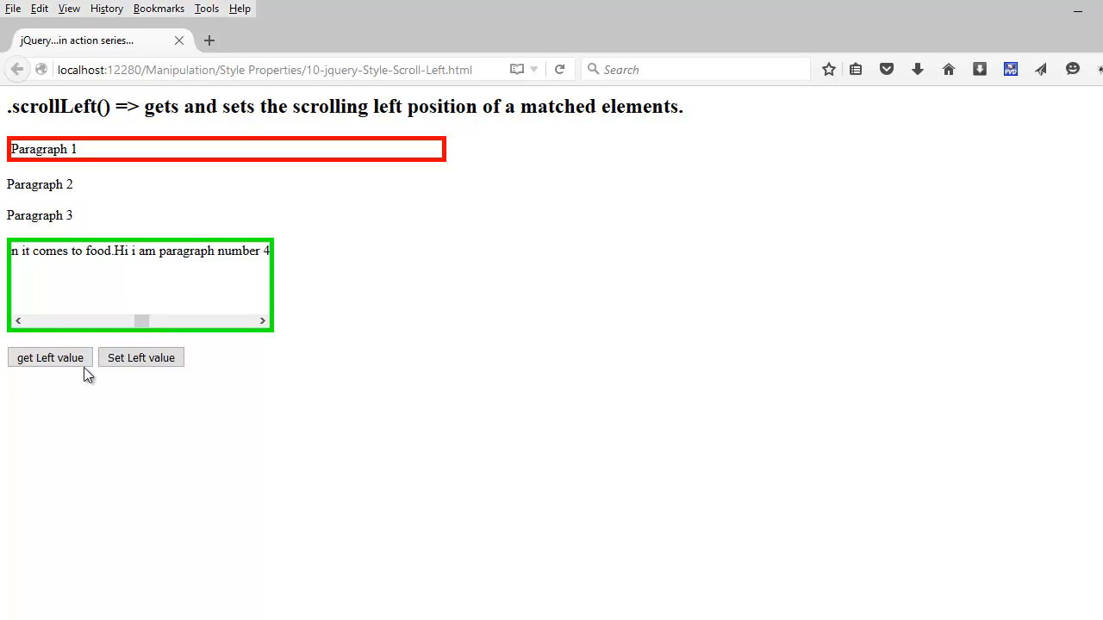
mouse_move(38, 357)
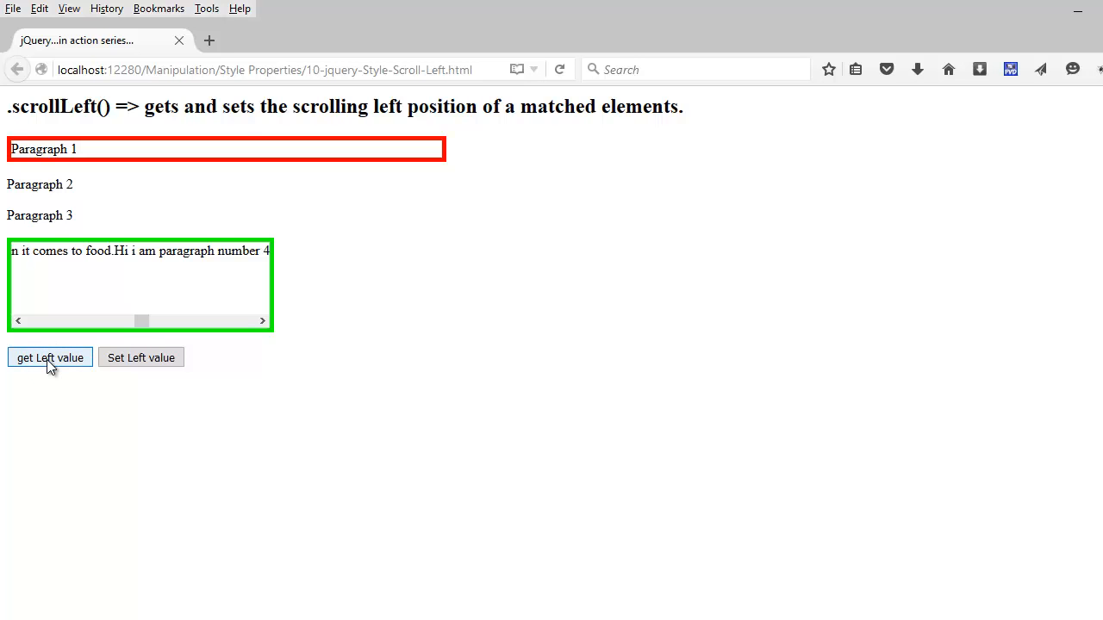
left_click(48, 357)
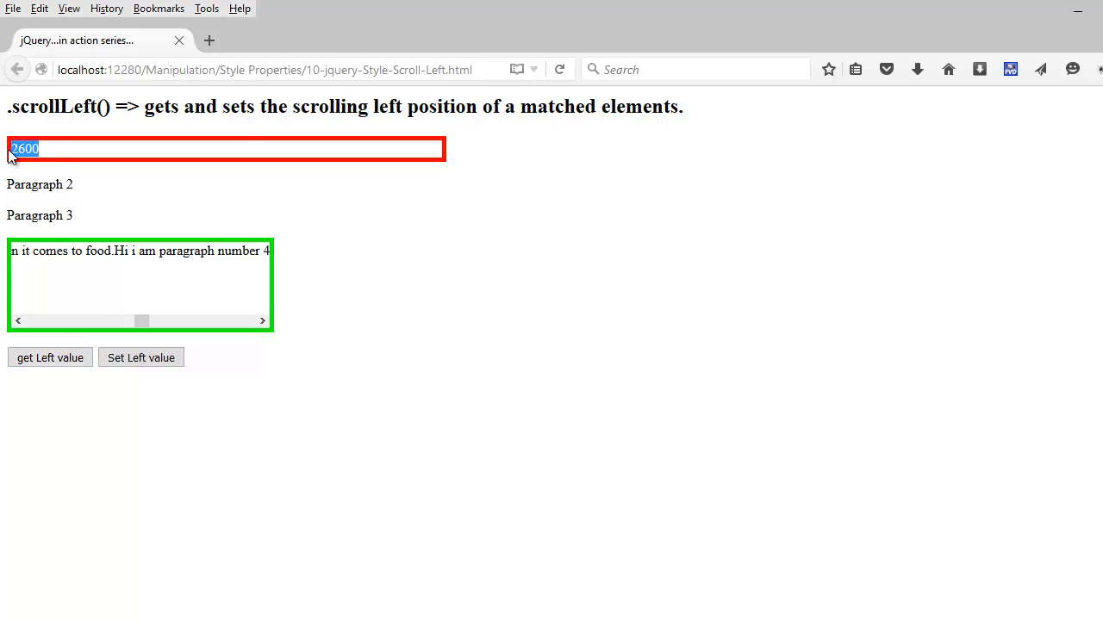
mouse_move(158, 423)
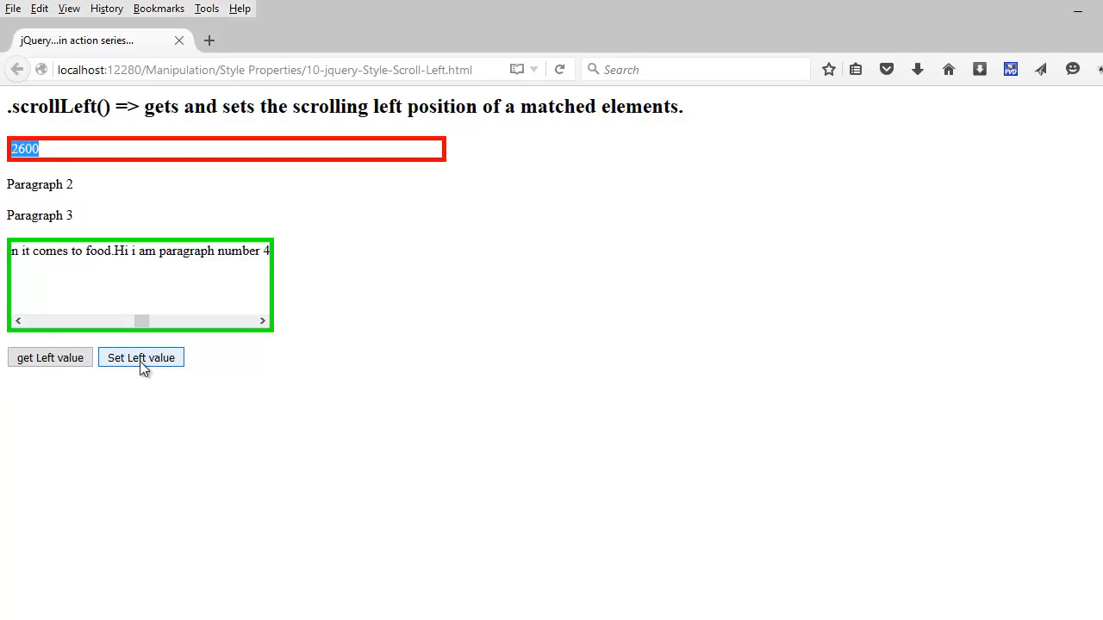
Step: Set the green box's scroll to 400, dismiss the alert and select the 400 read-back
left_click(141, 357)
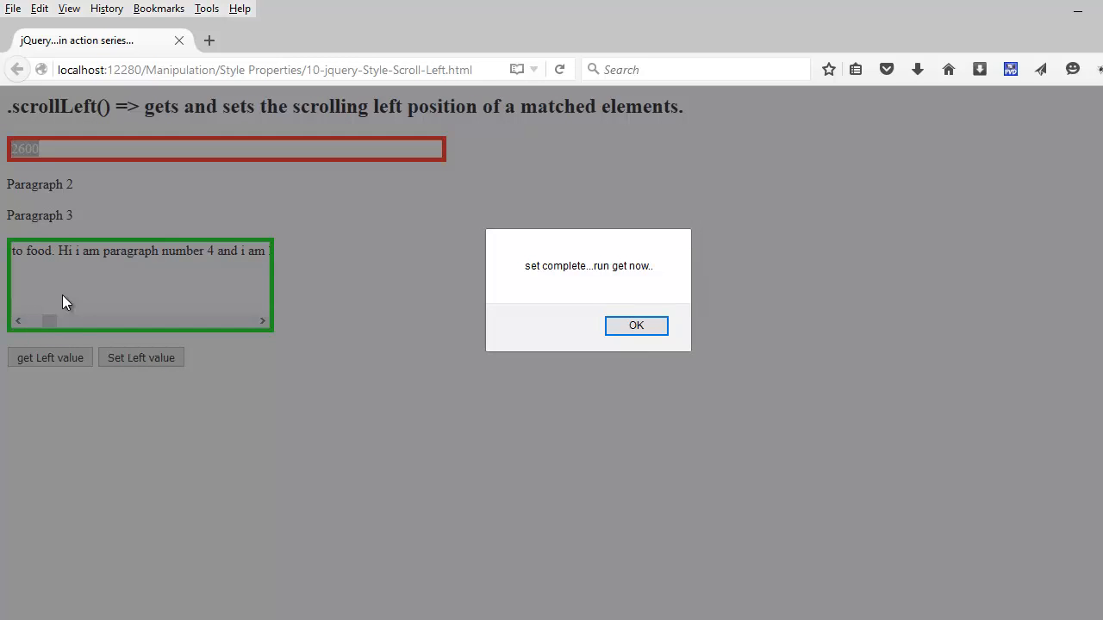
mouse_move(117, 341)
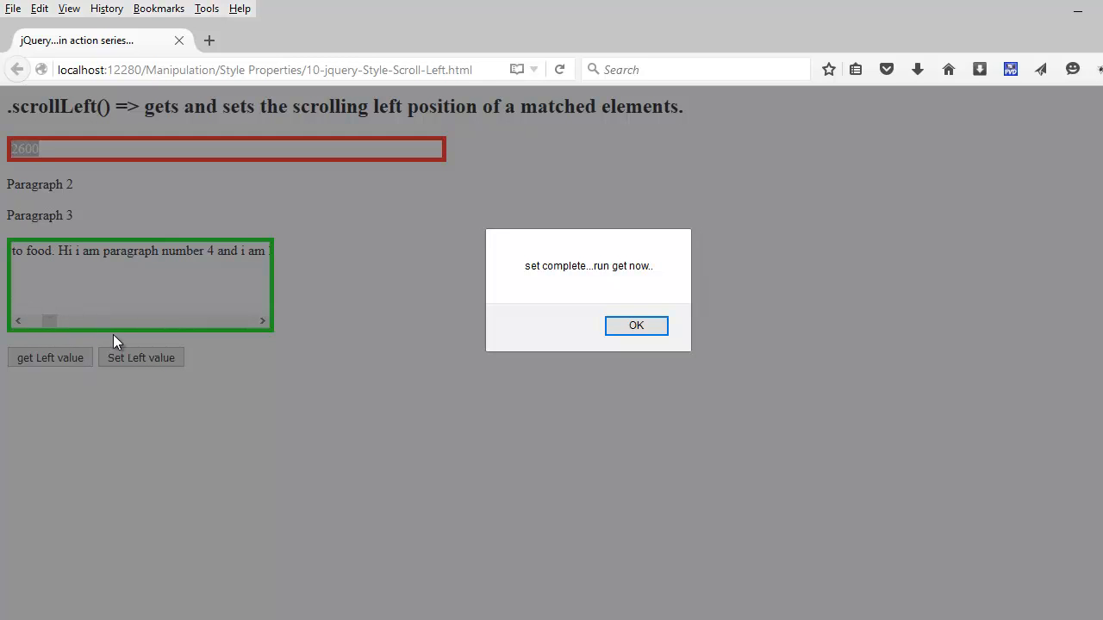
left_click(636, 324)
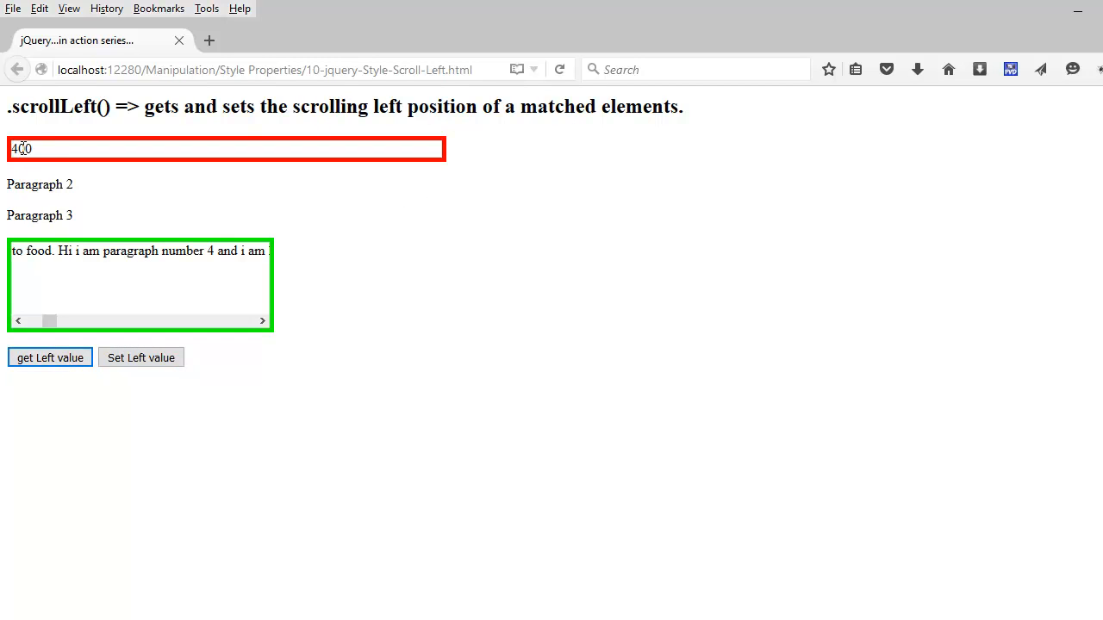
triple_click(20, 149)
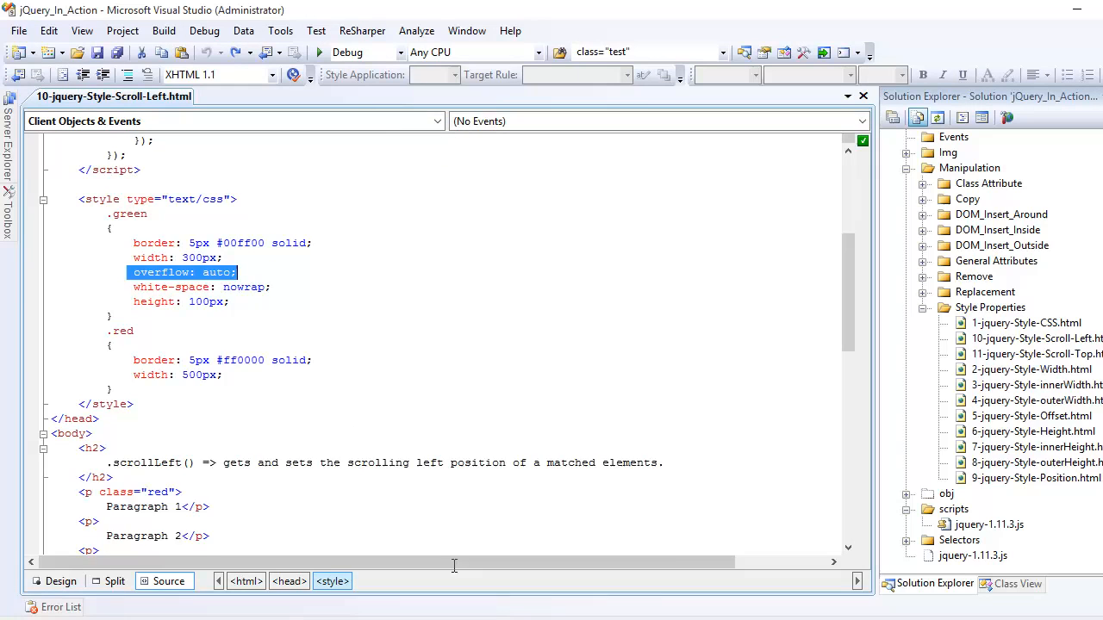
scroll("up", 3)
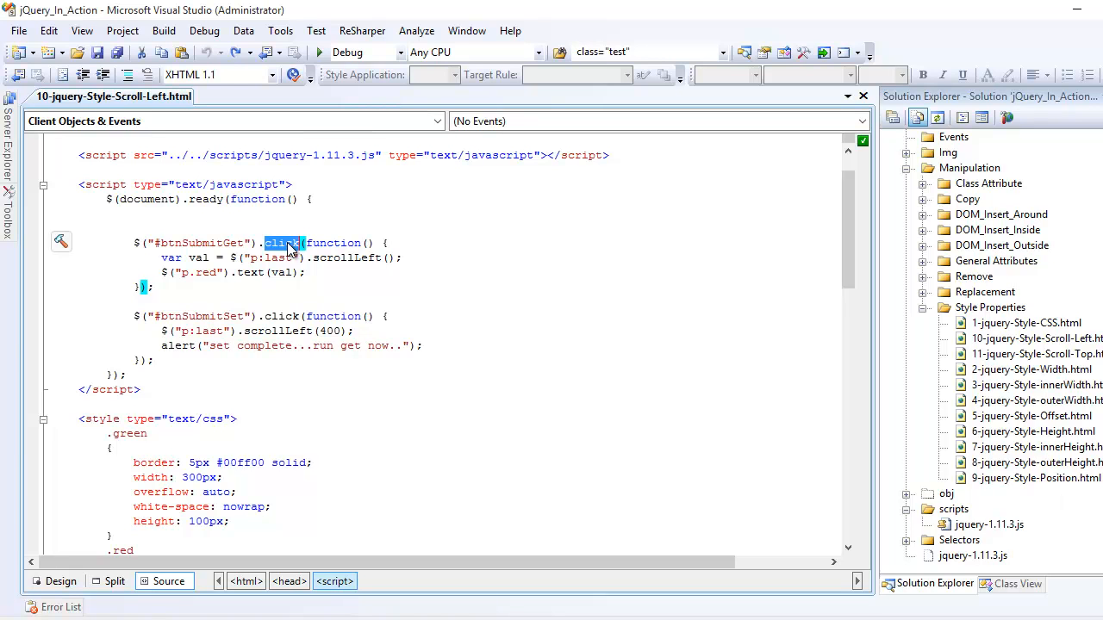
double_click(203, 243)
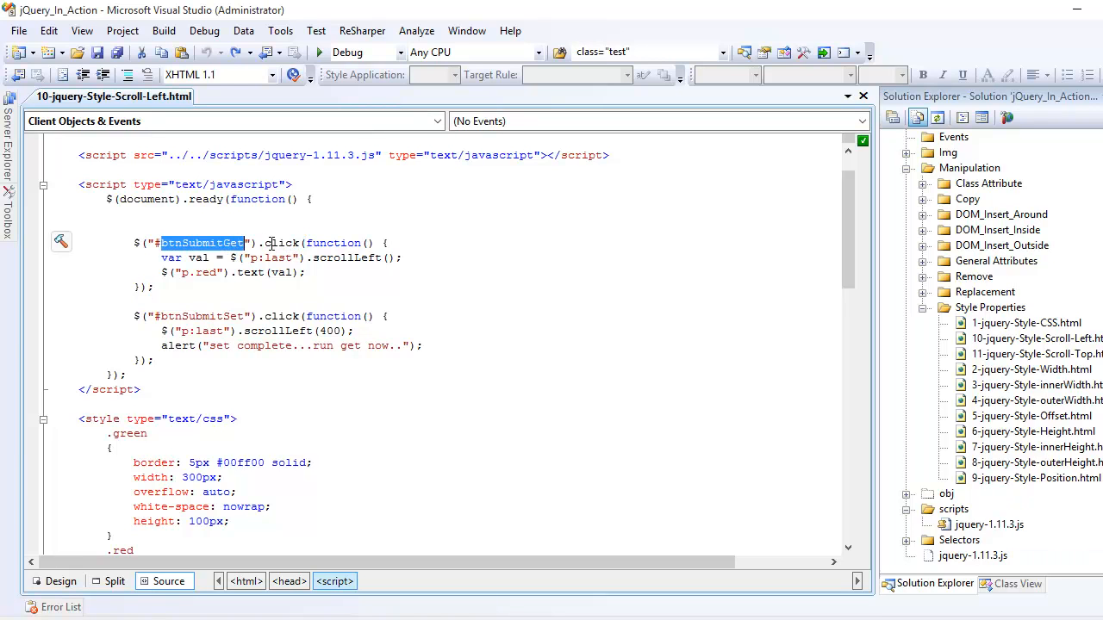
double_click(262, 258)
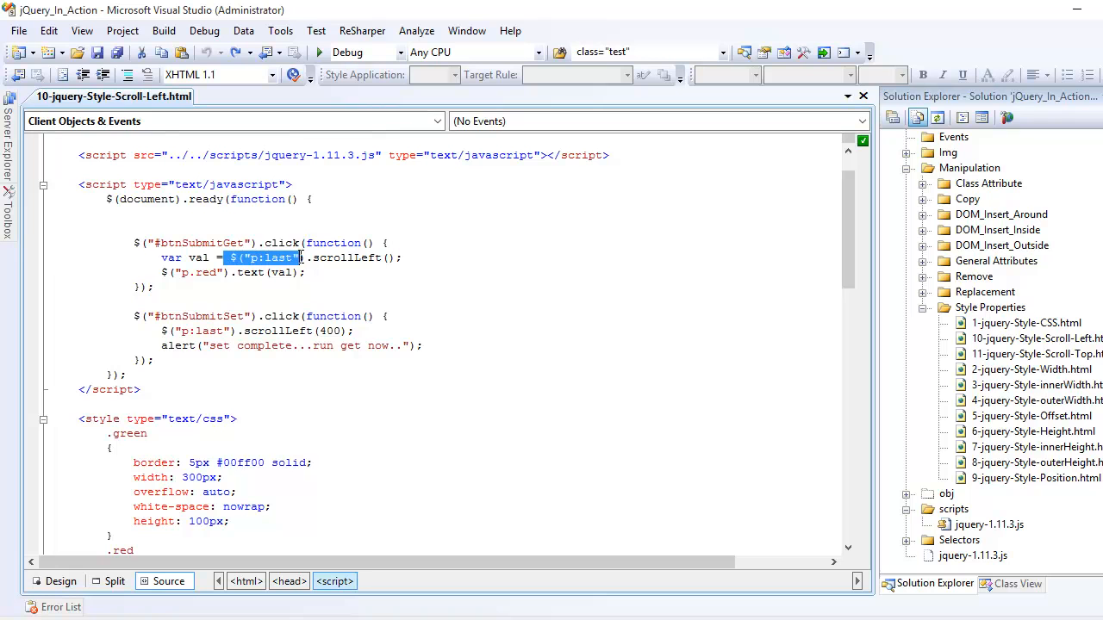
scroll("down", 3)
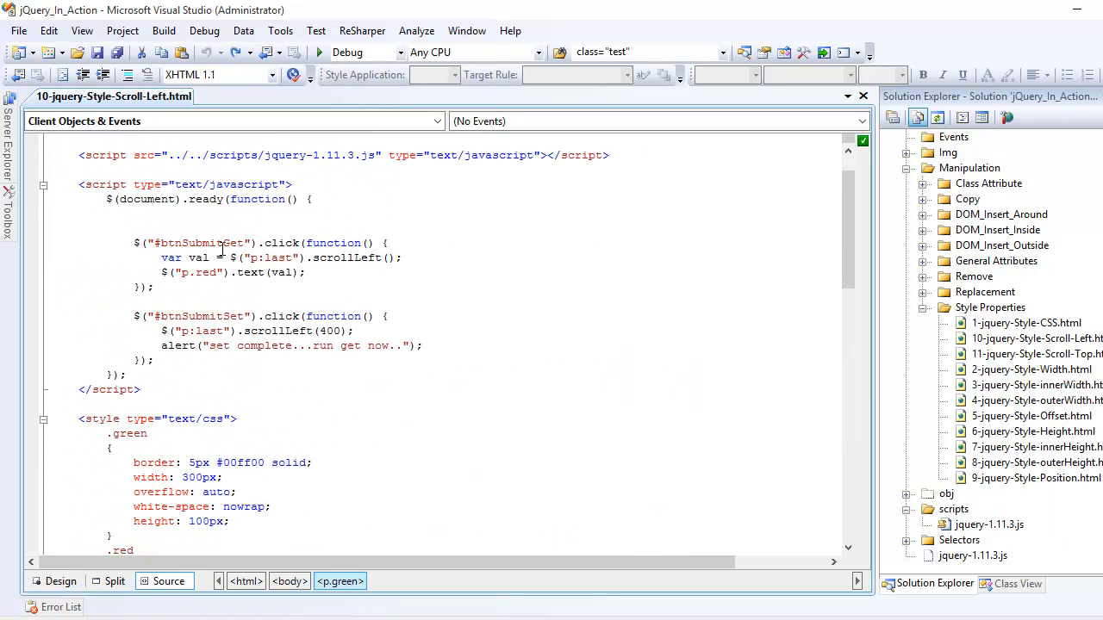
double_click(348, 259)
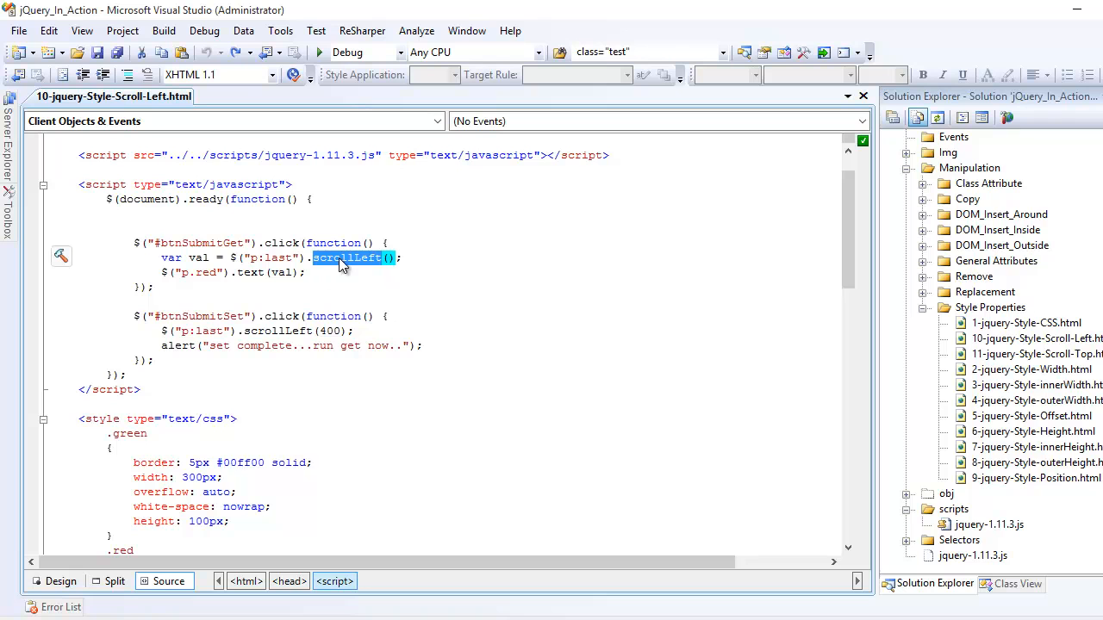
mouse_move(280, 259)
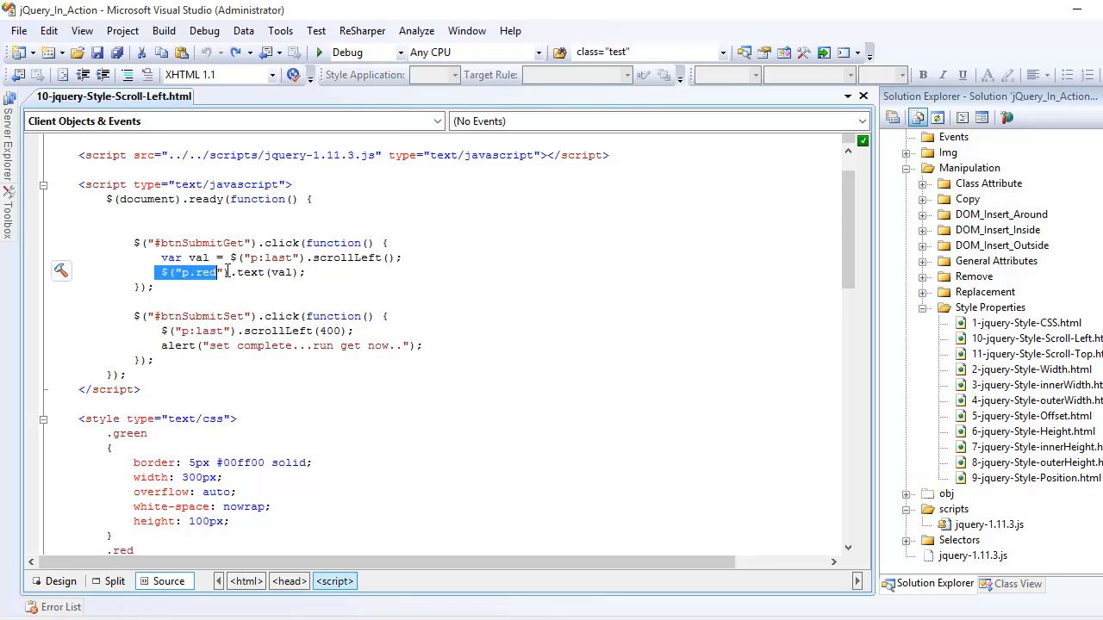
scroll("down", 3)
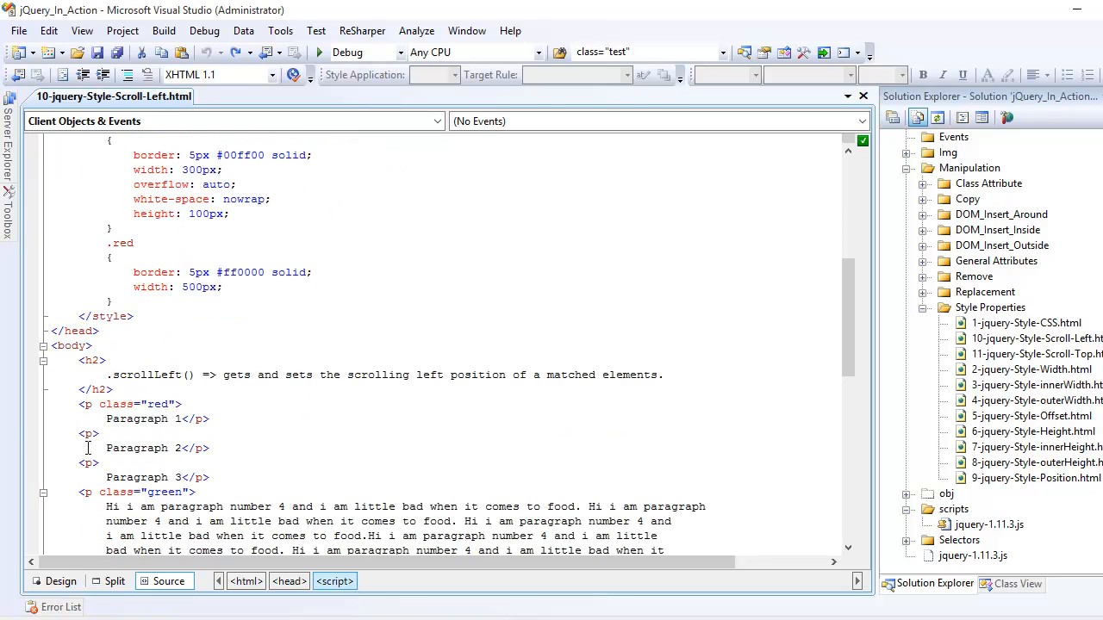
scroll("up", 3)
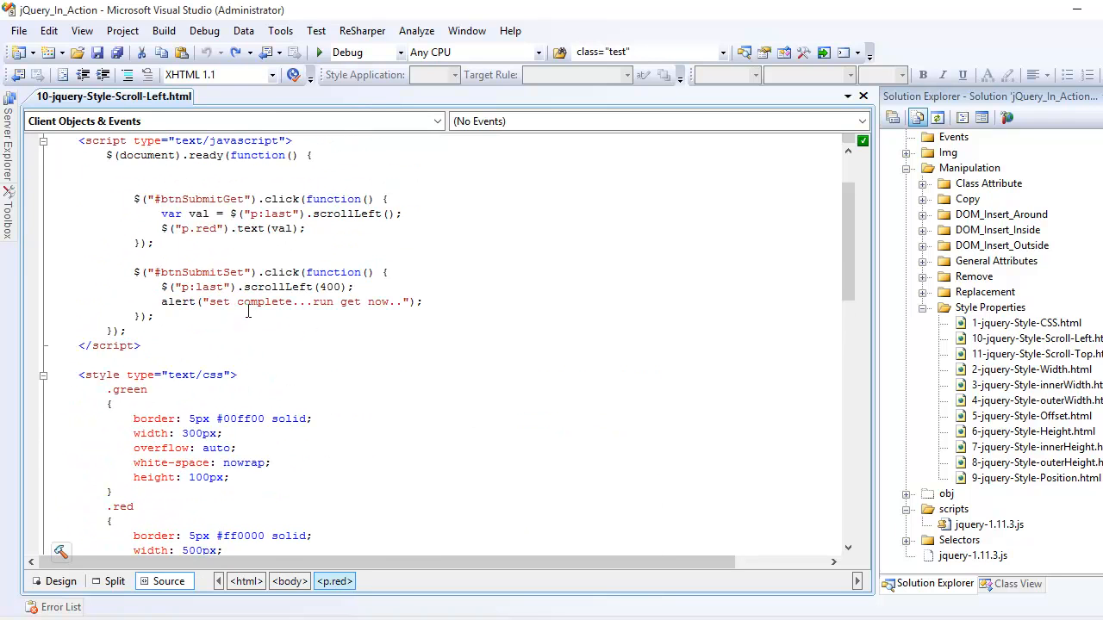
double_click(252, 227)
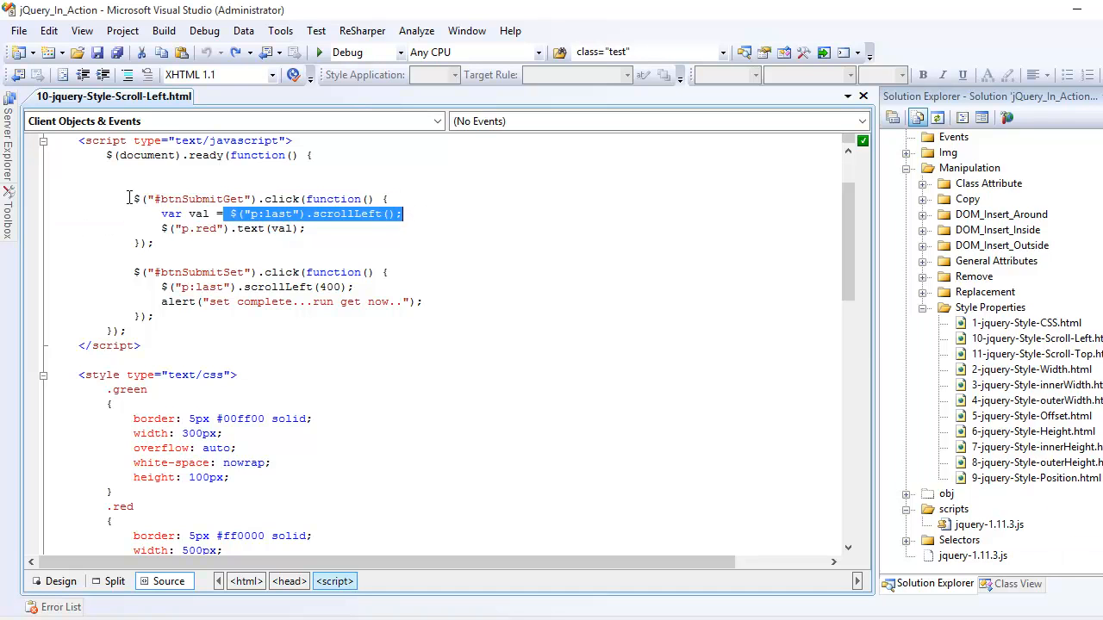
left_click_drag(134, 199, 153, 241)
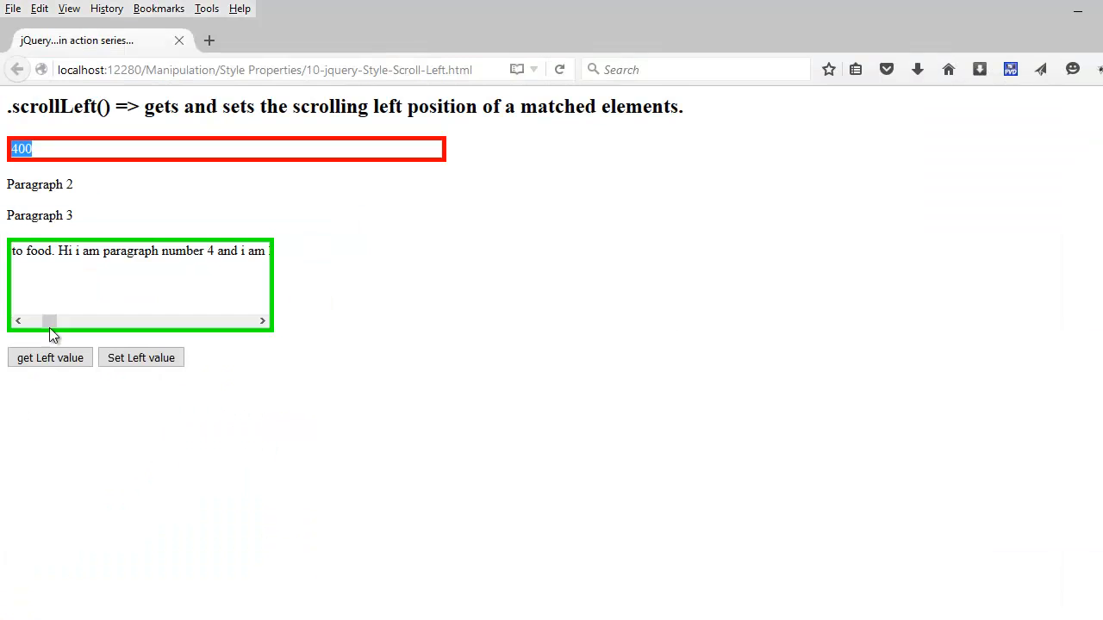
left_click(48, 357)
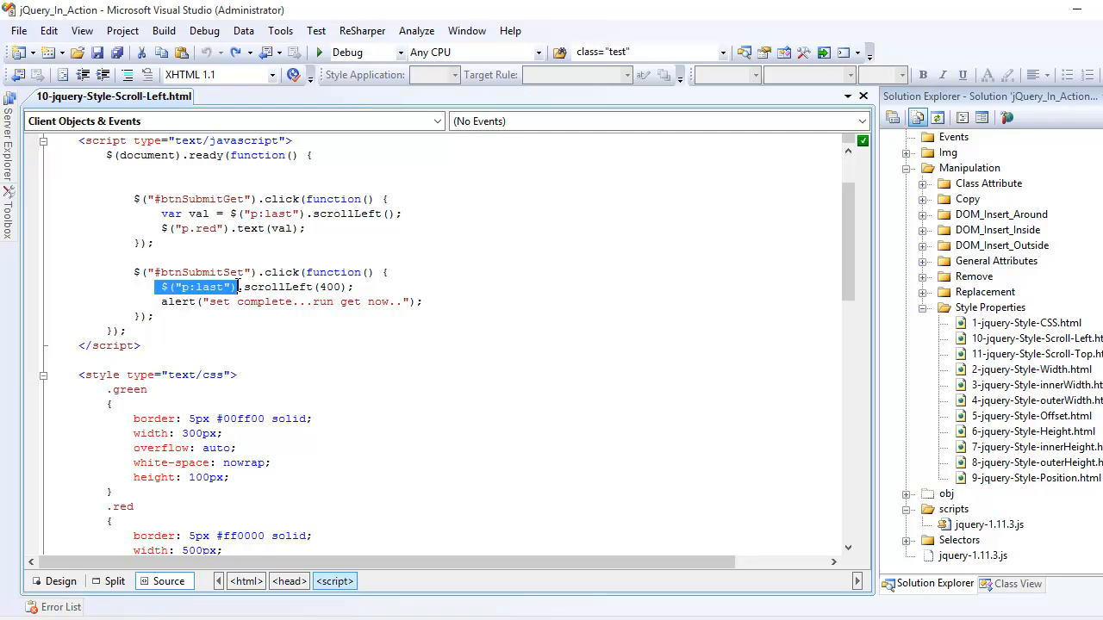
Step: Change the set handler's scrollLeft value from 400 to 7000
double_click(277, 286)
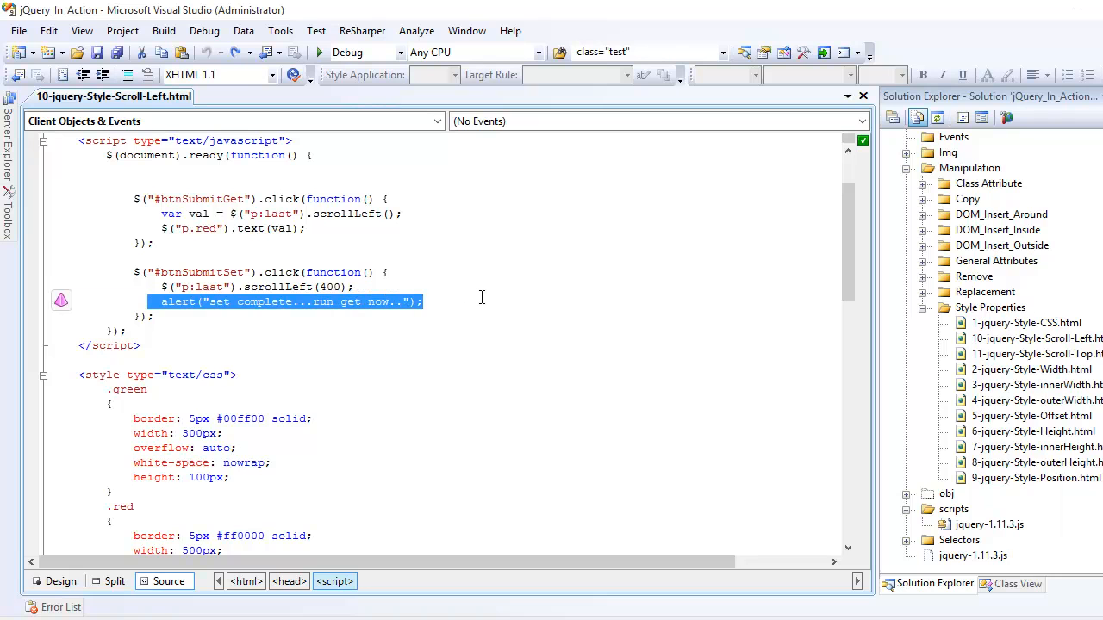
mouse_move(377, 307)
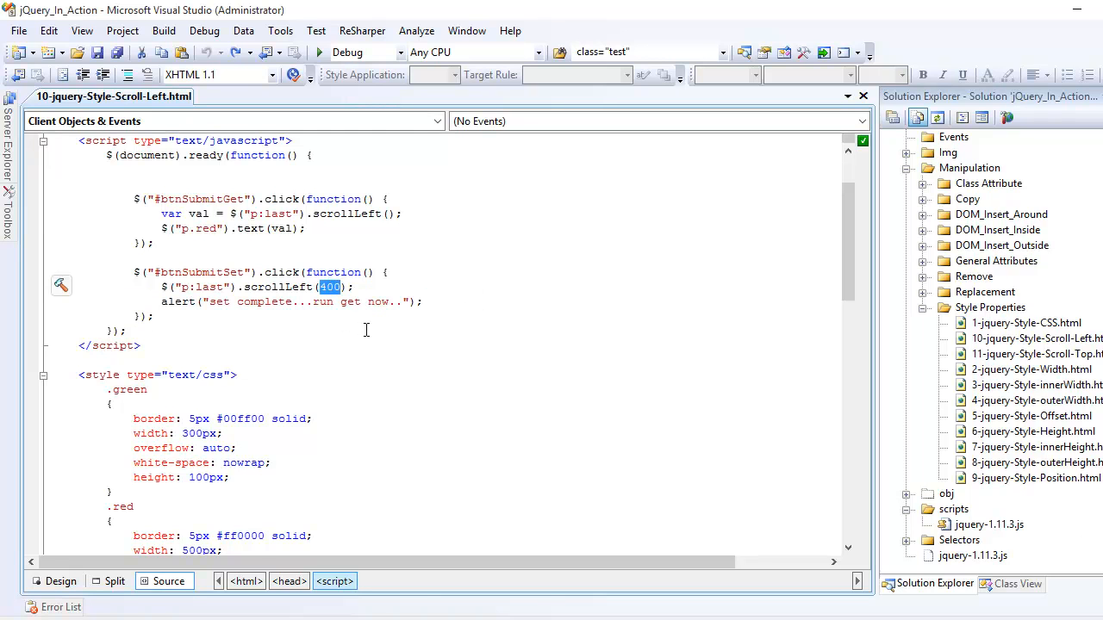
type("700")
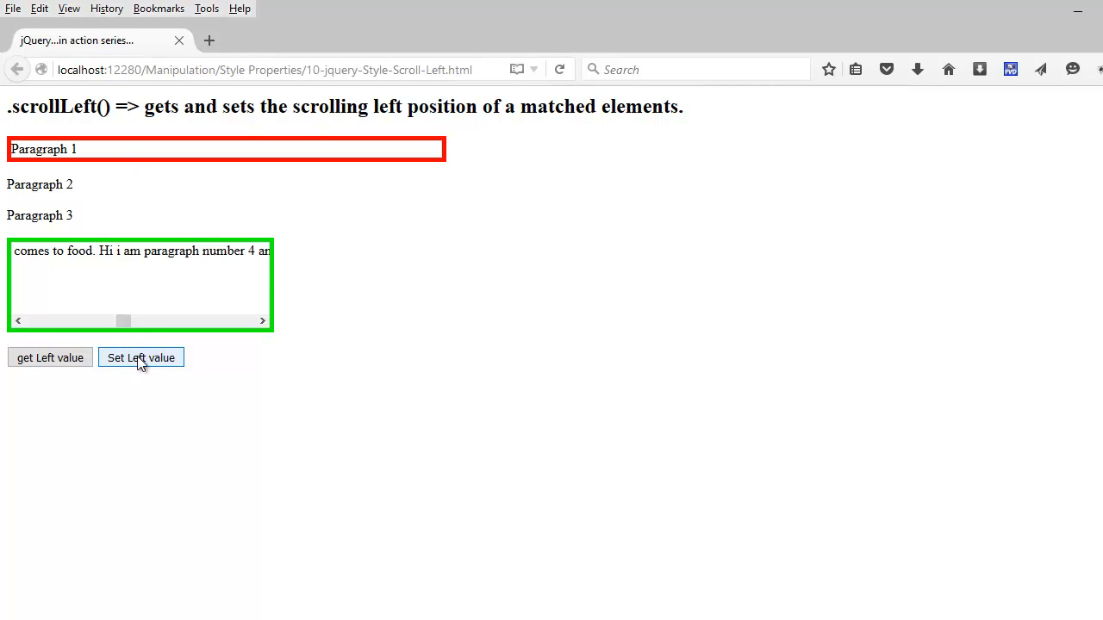
Step: Apply the new scroll value so the green box scrolls to its far end, dismissing the alert
left_click(141, 357)
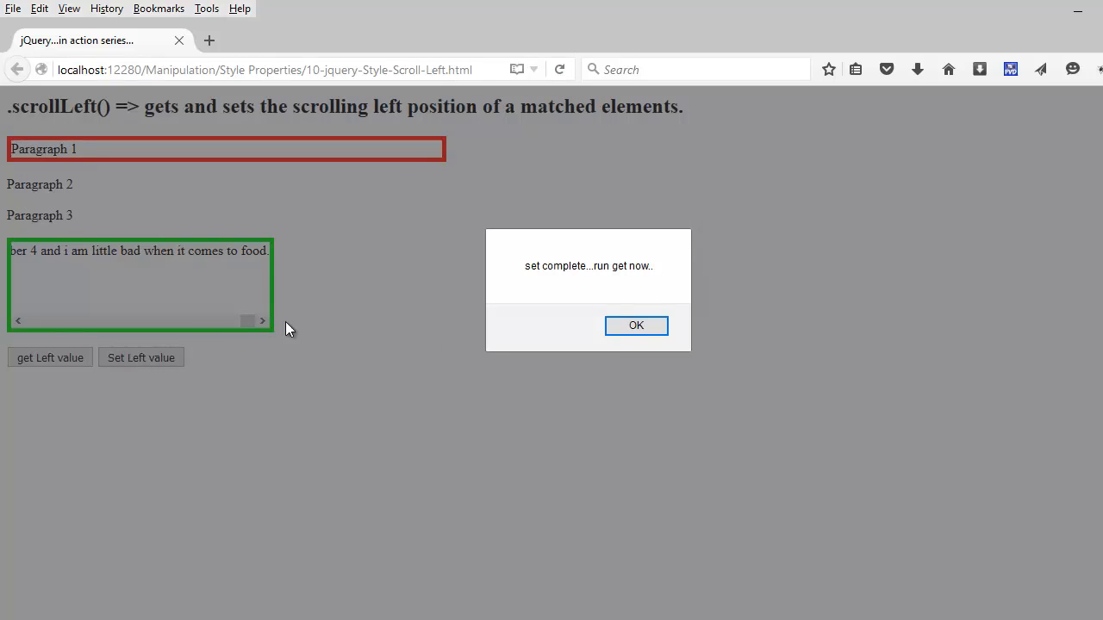
mouse_move(636, 326)
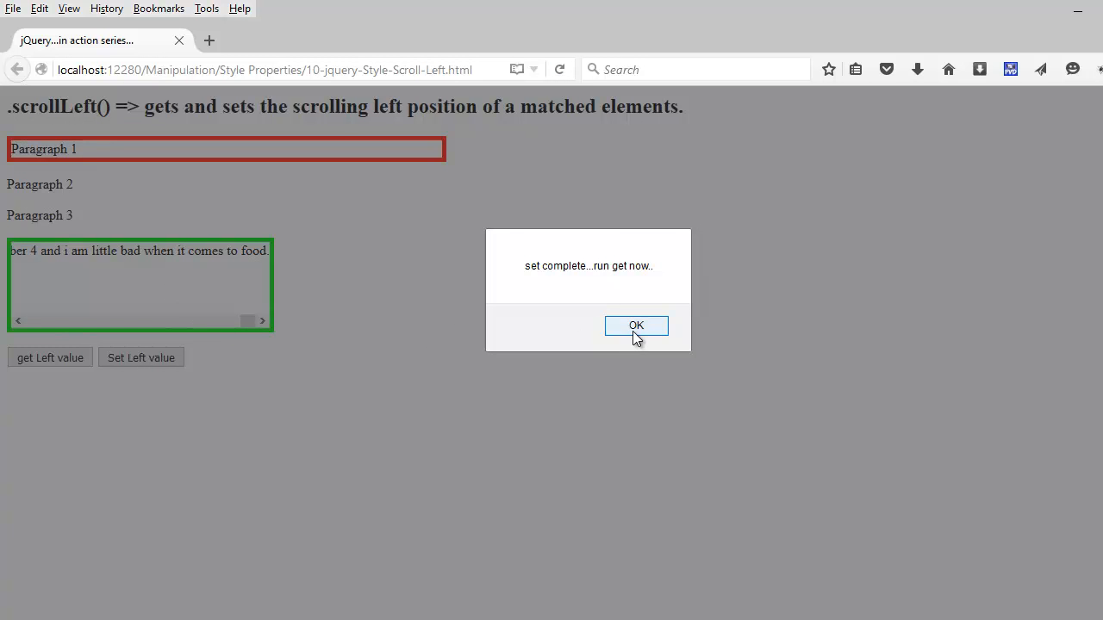
left_click(636, 326)
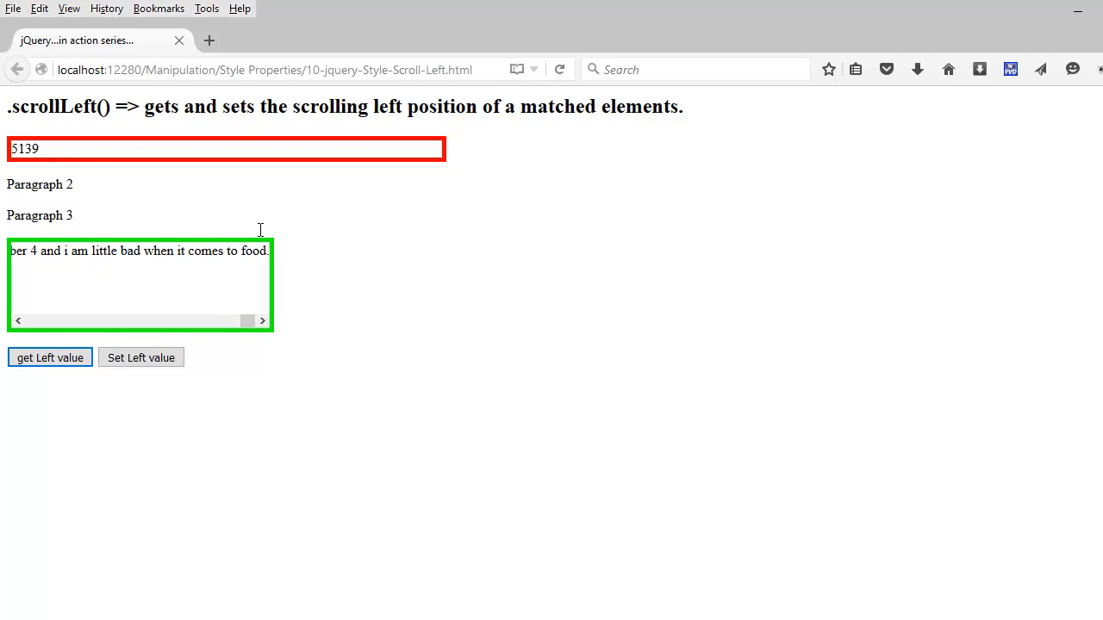
mouse_move(49, 166)
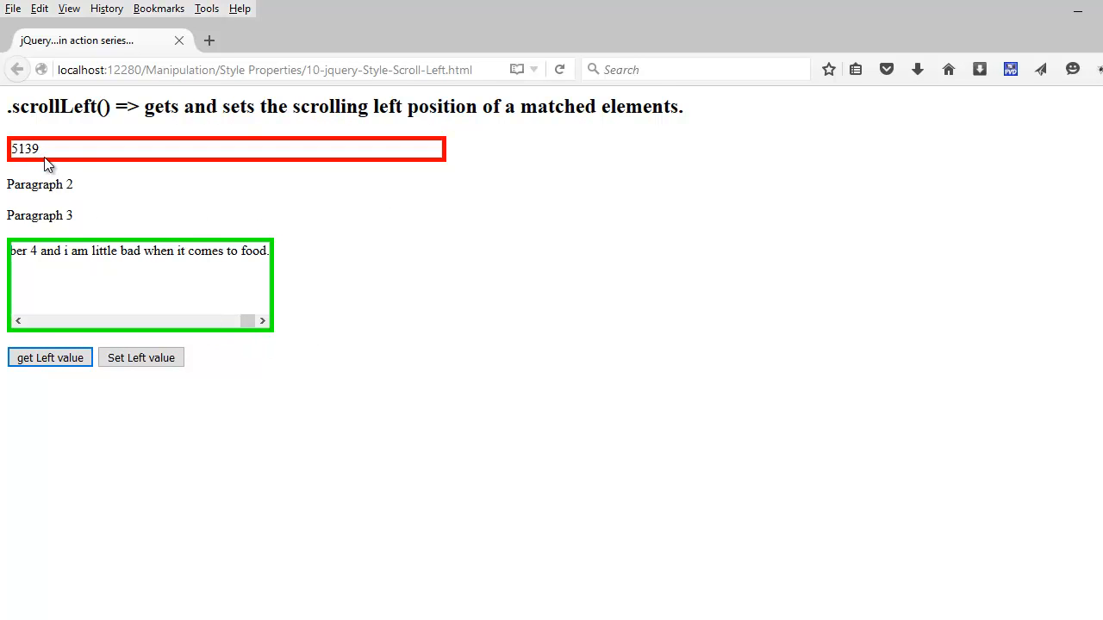